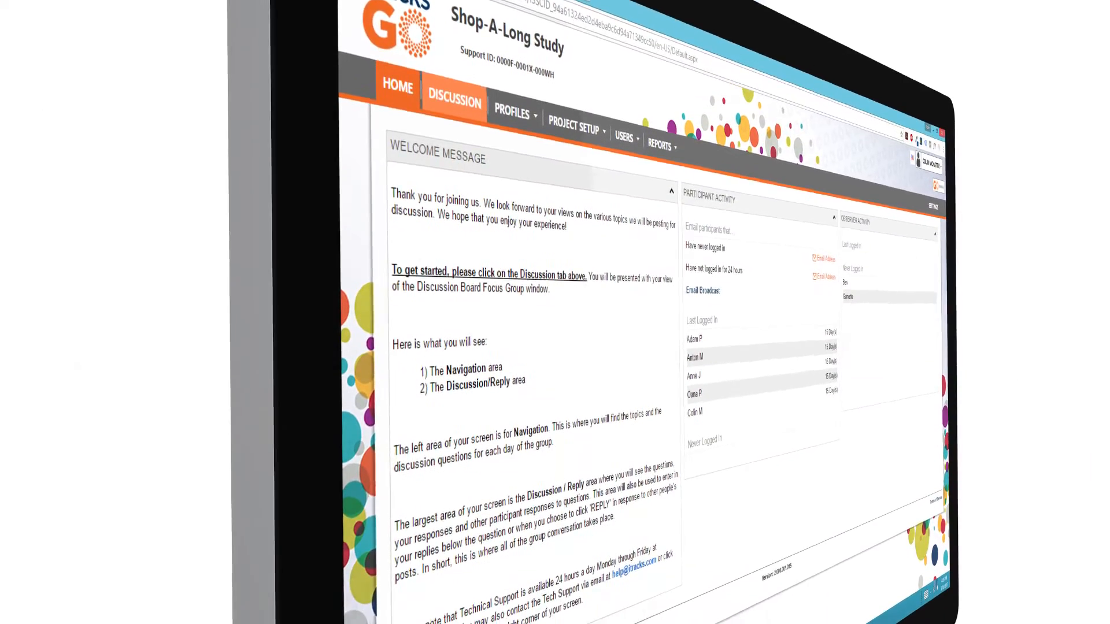
- Browse the branded Shop-A-Long Study pages, then choose the video response option in a discussion reply
scroll("down", 3)
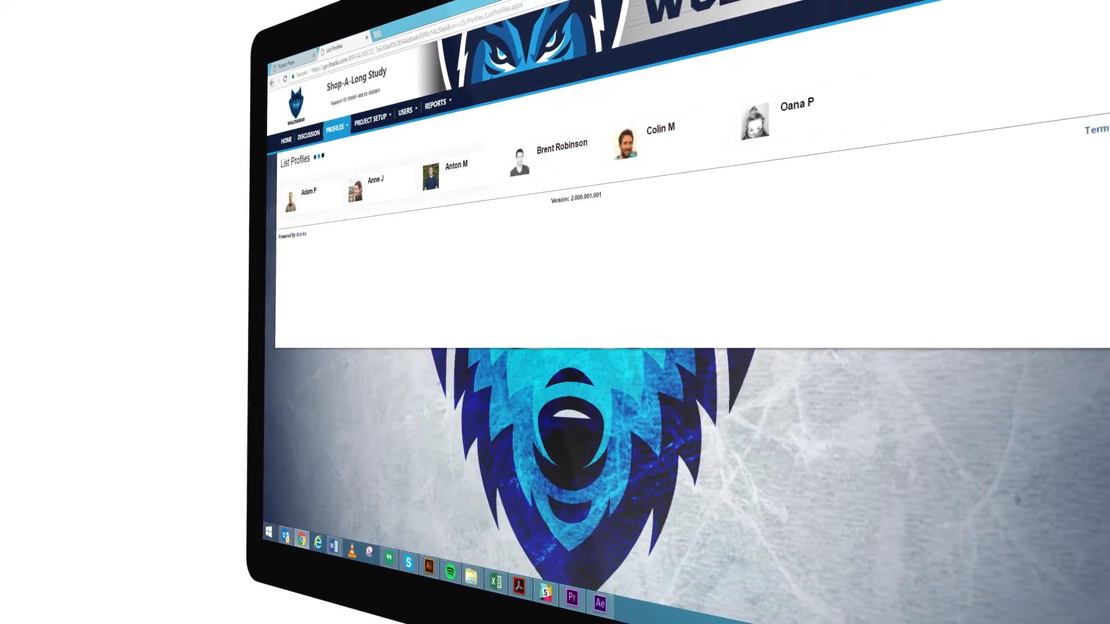
left_click(959, 495)
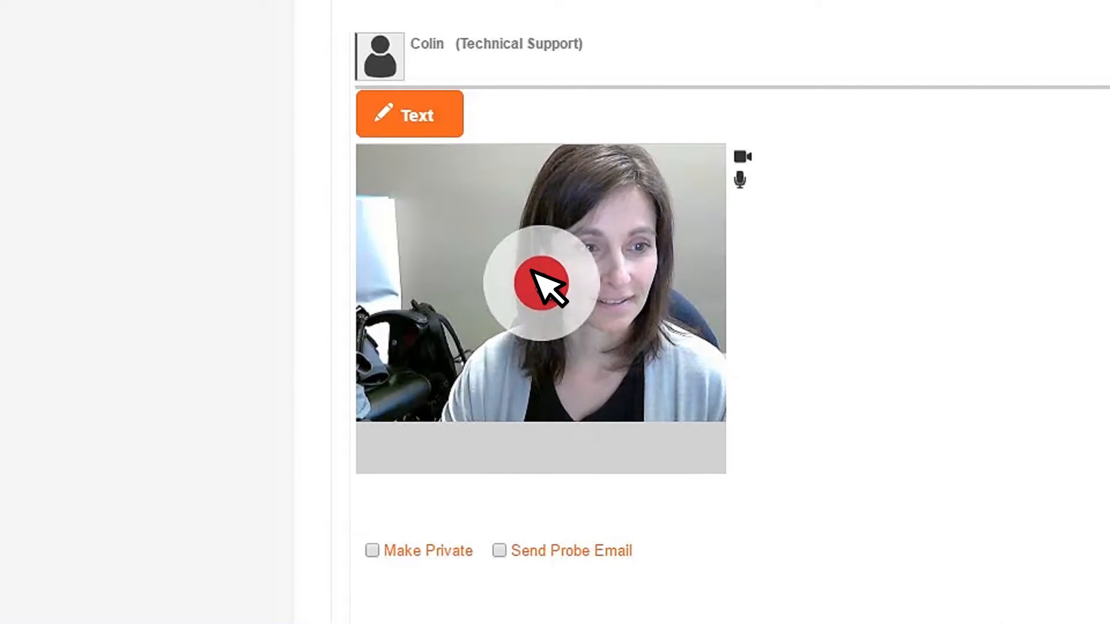
- Record and stop a test video reply, dismiss the low-microphone warning, and start recording again
left_click(542, 283)
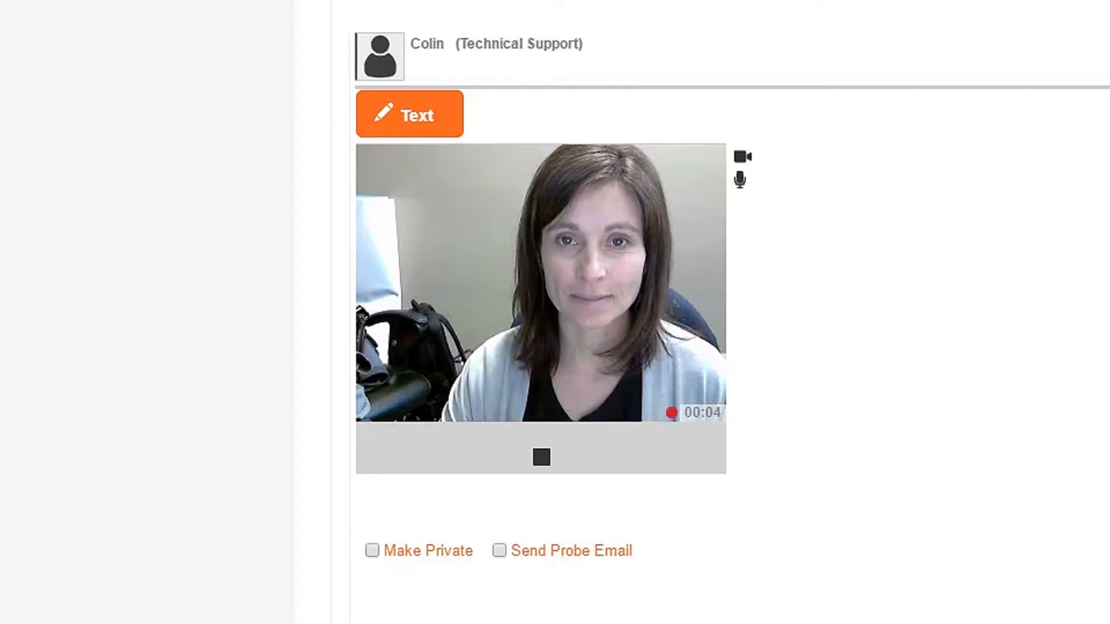
left_click(541, 458)
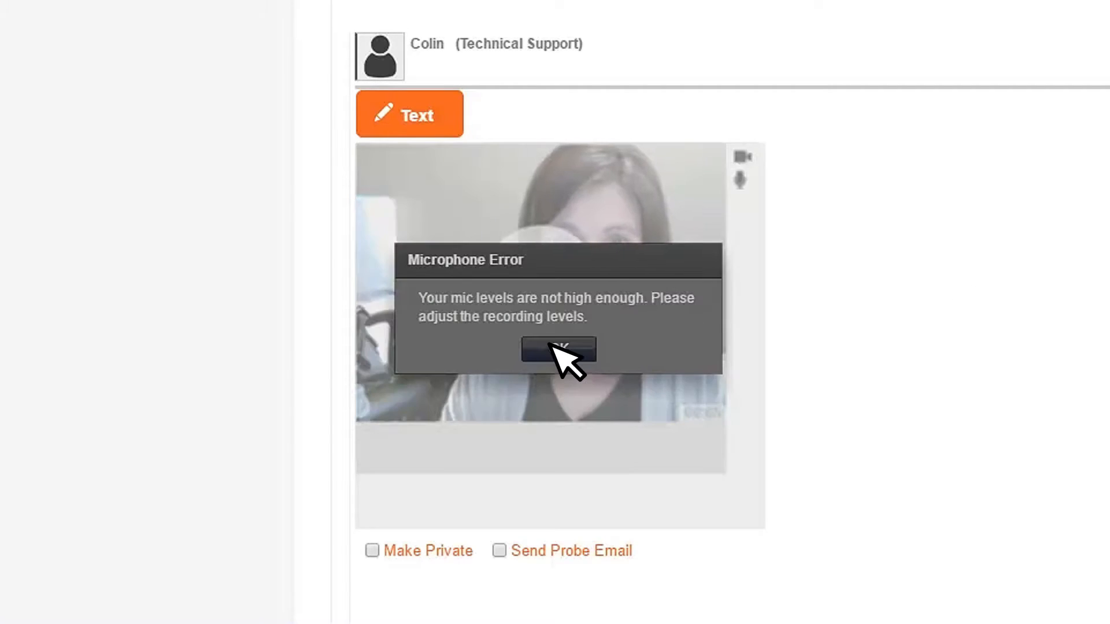
left_click(558, 350)
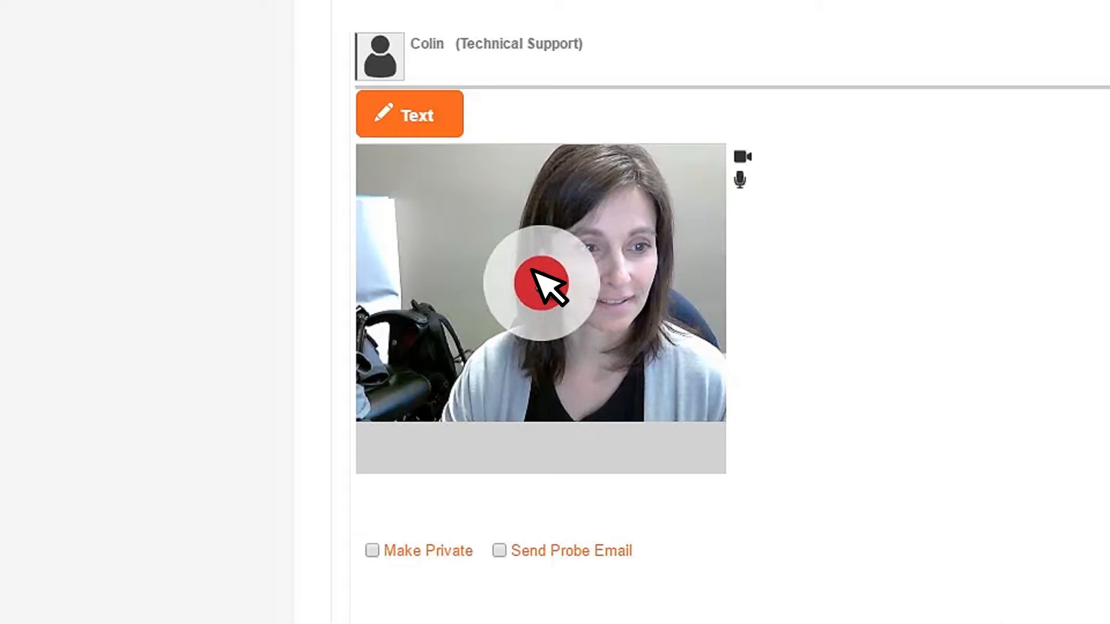
left_click(539, 281)
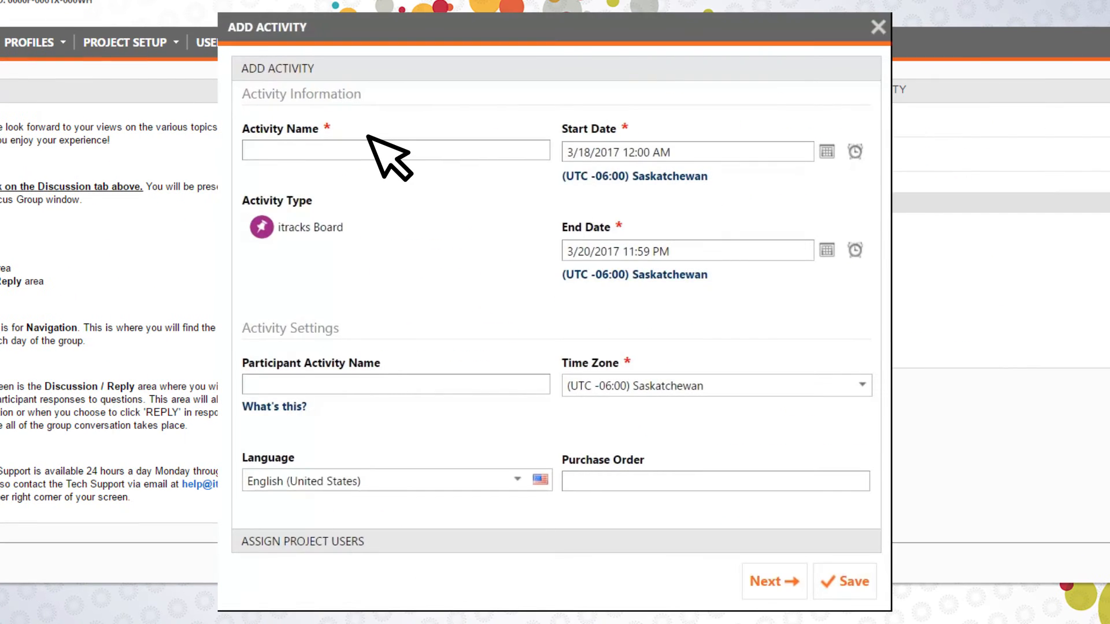
- Name the activity New Product Testing and set its start date to March 21, 2017
type("New Product Testing")
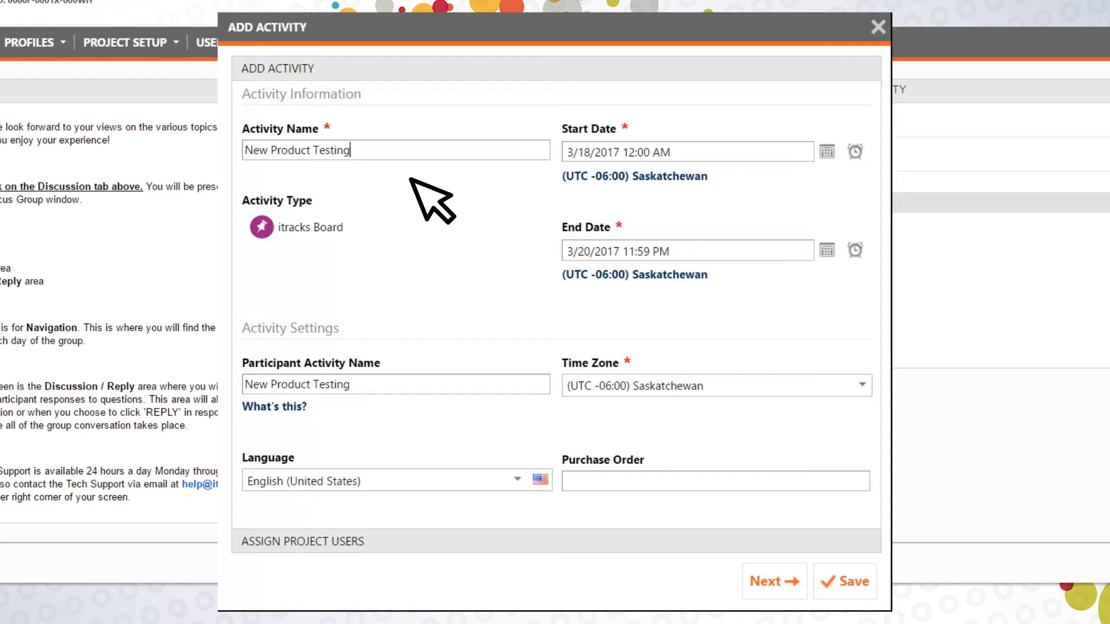
left_click(826, 151)
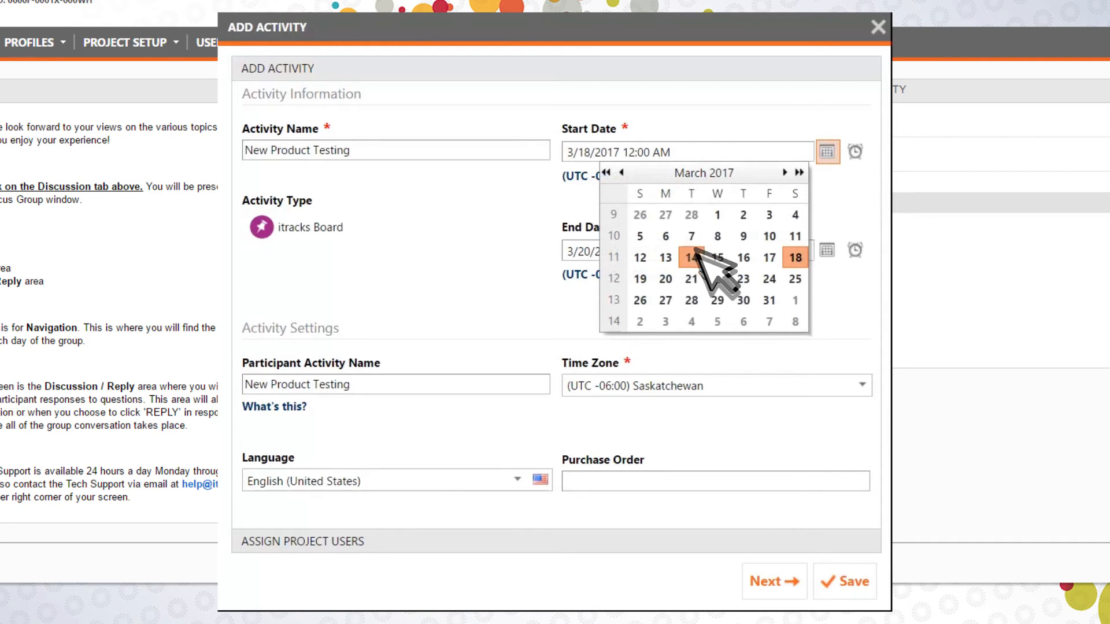
left_click(855, 152)
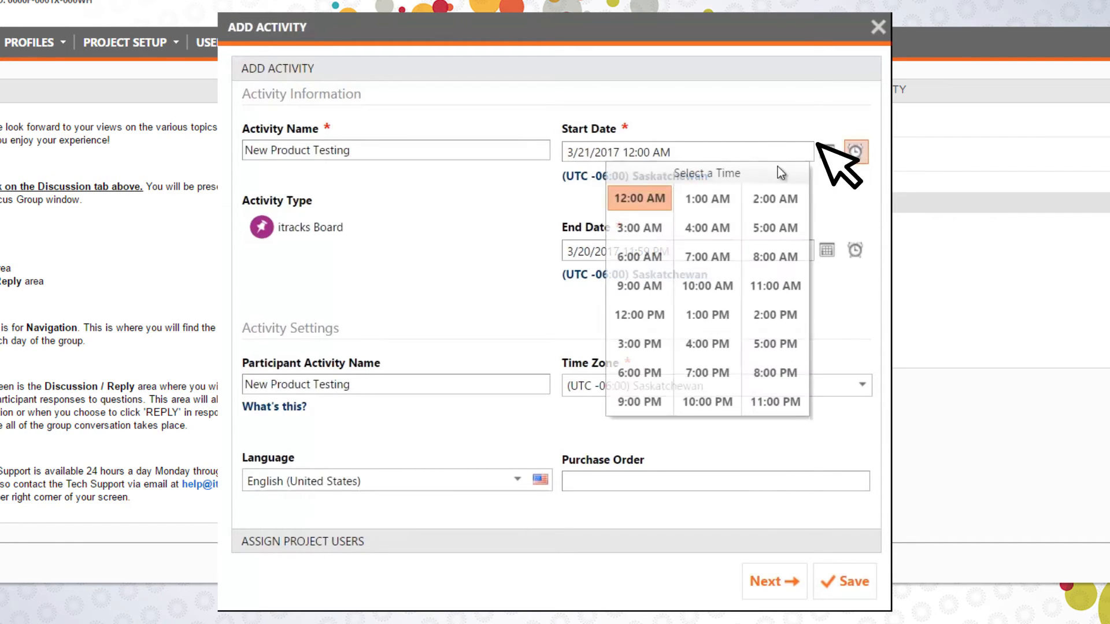